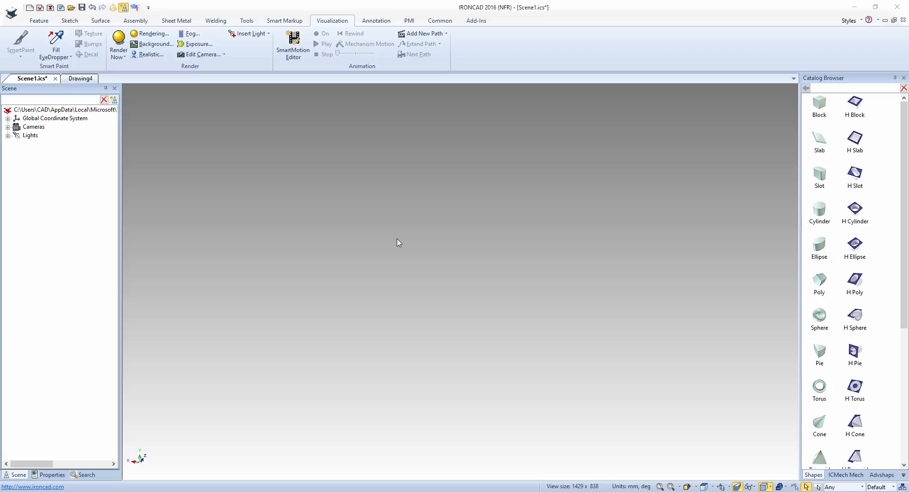
pyautogui.moveTo(543, 323)
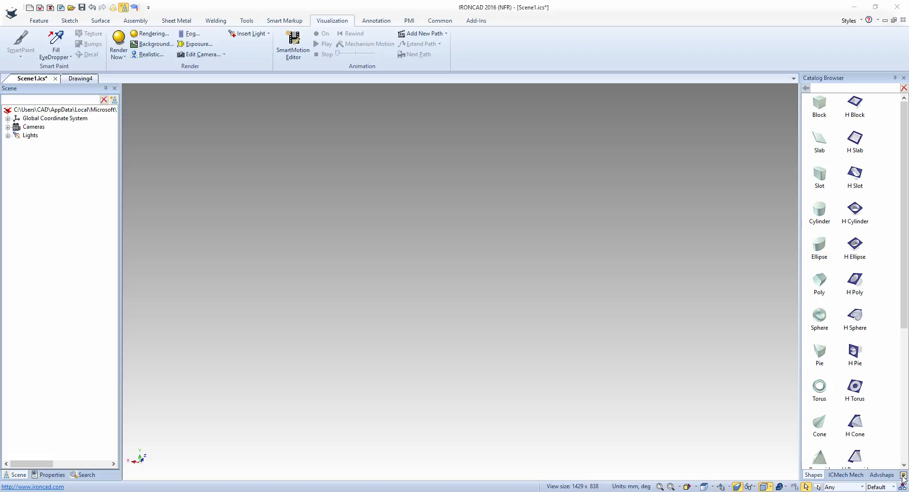
# Switch the Catalog Browser to the ICMech Mech catalog to access the Steels item
pyautogui.click(903, 475)
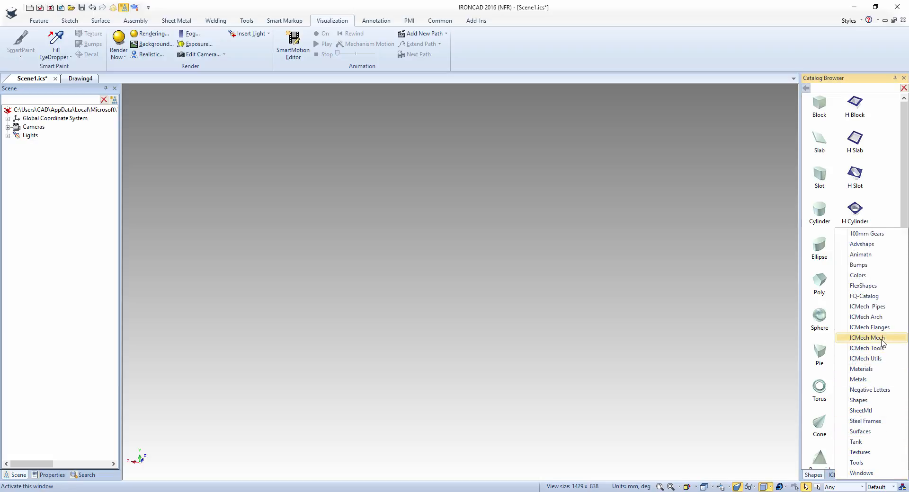
pyautogui.click(868, 338)
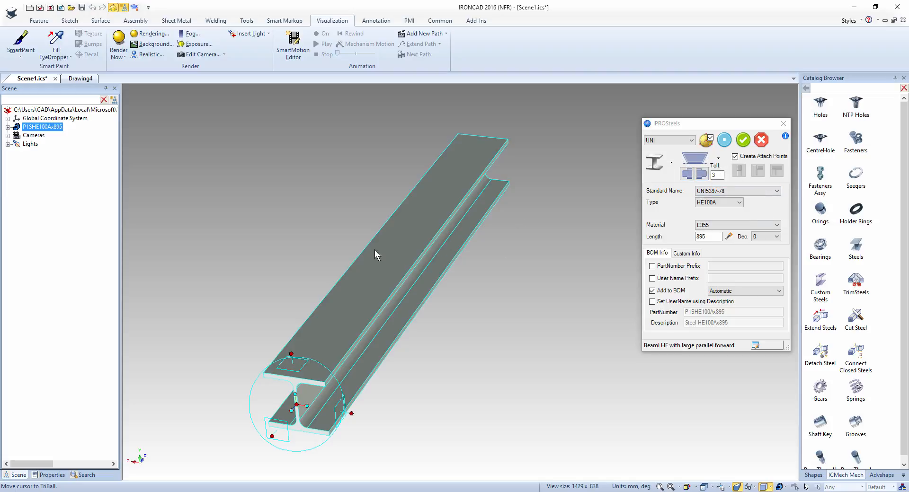
# Keep the H-beam profile, set the length to 1000 mm and add a second mitred beam at its end
pyautogui.click(670, 161)
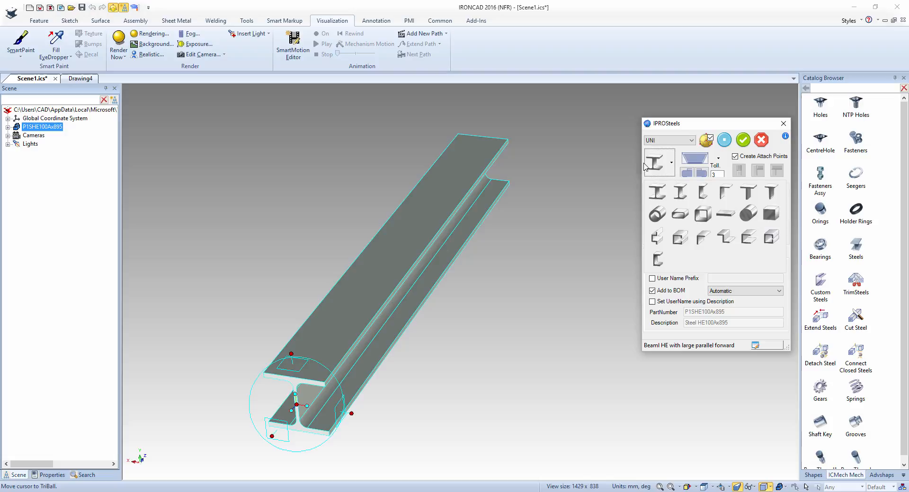
pyautogui.click(693, 161)
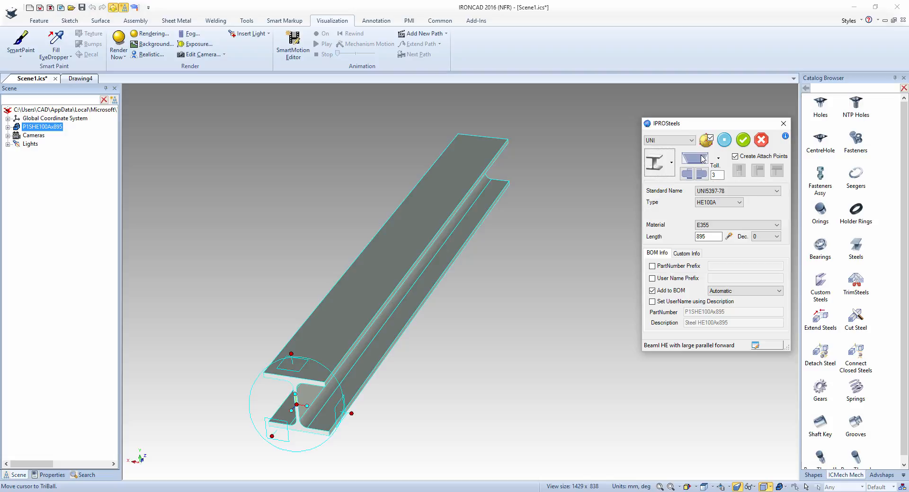
pyautogui.click(718, 202)
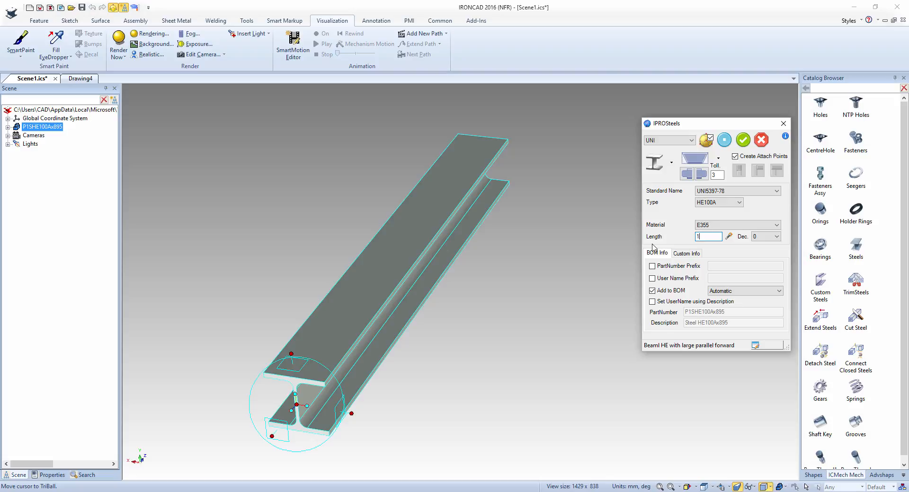
pyautogui.write('1000')
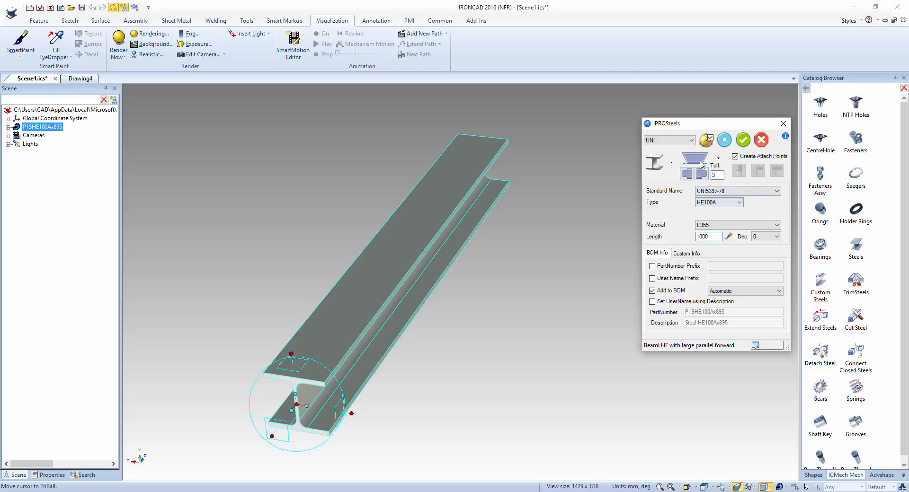
pyautogui.click(694, 158)
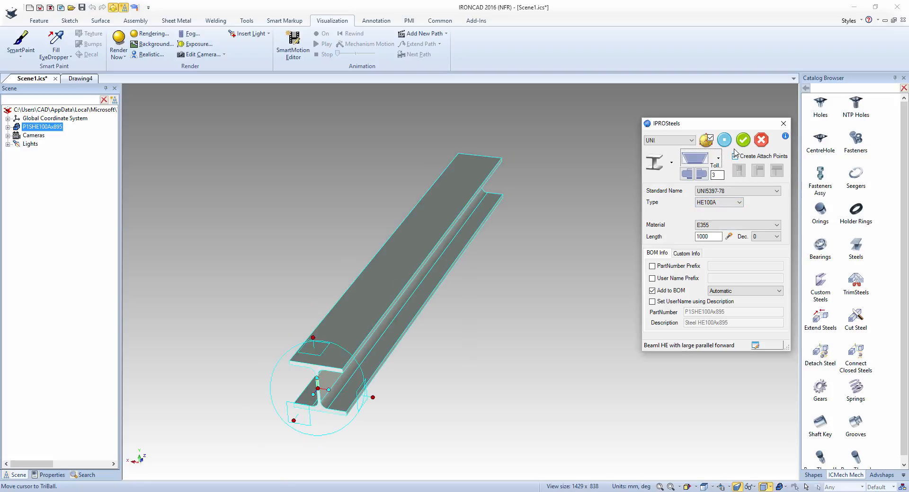
pyautogui.click(735, 156)
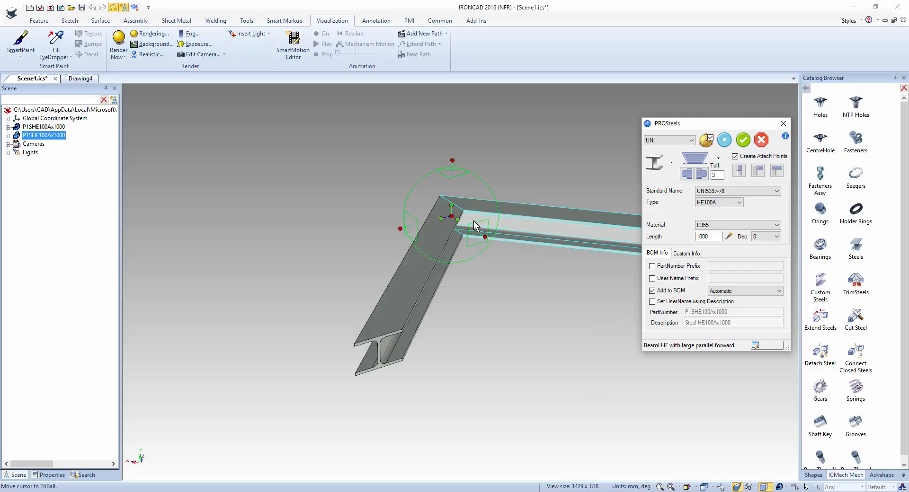
# Finish the corner beam and add a third HE100A beam onto the free end, confirming it
pyautogui.moveTo(475, 226); pyautogui.dragTo(464, 251)
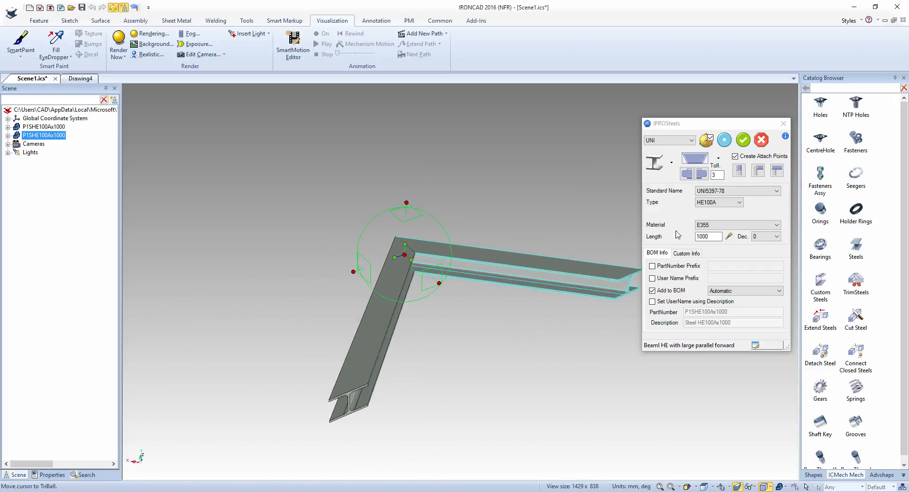
pyautogui.click(742, 140)
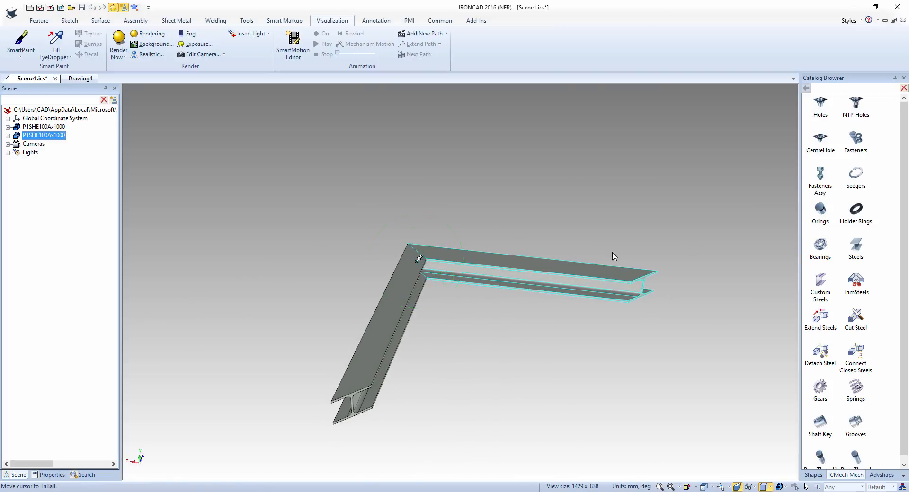
pyautogui.moveTo(778, 262)
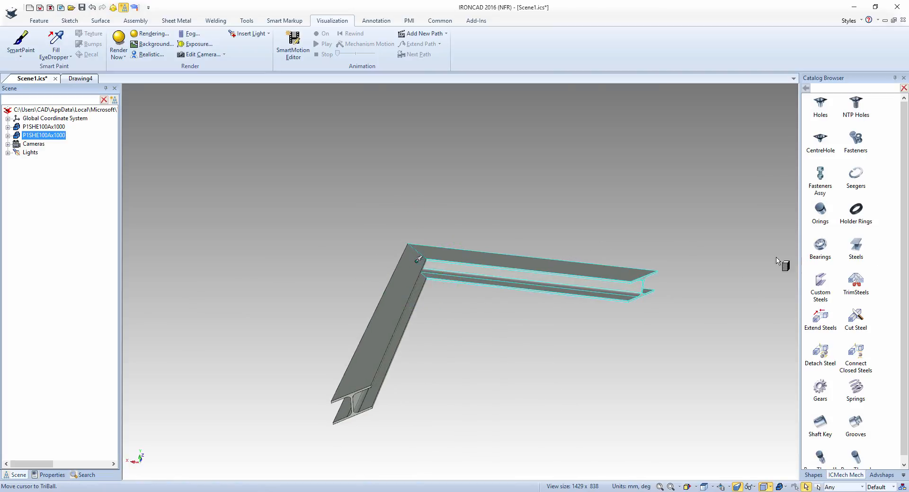
pyautogui.click(527, 258)
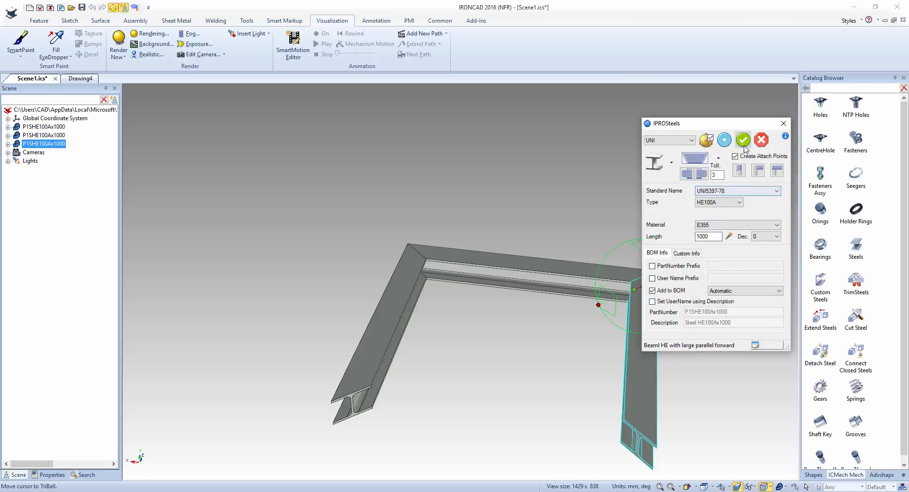
pyautogui.click(742, 140)
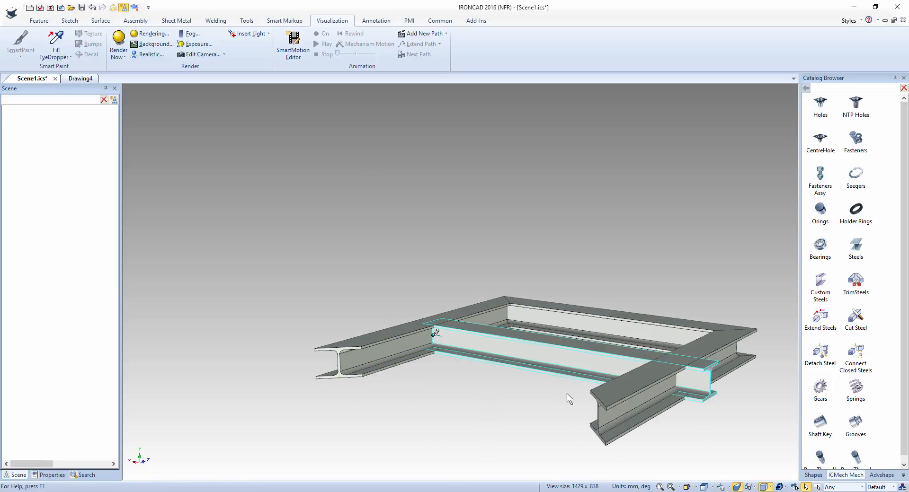
# Edit the crossbeam so it is 895 mm and its ends meet the frame sides
pyautogui.click(438, 330)
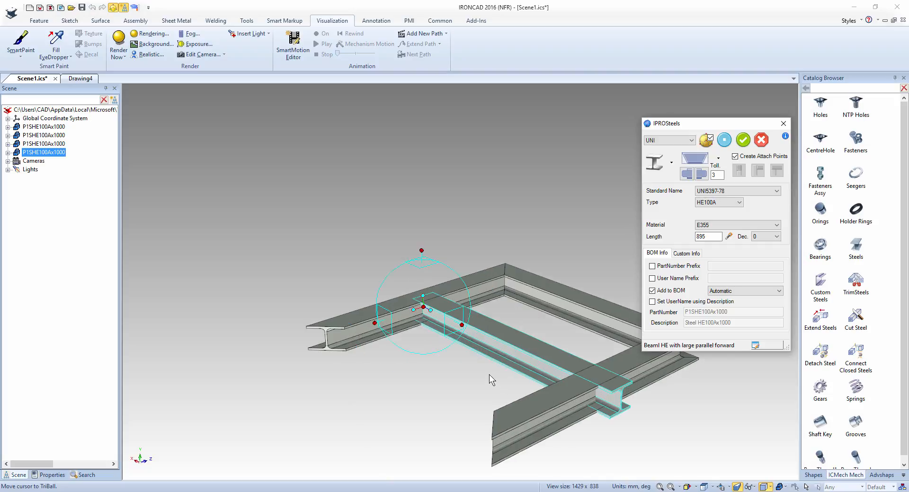
pyautogui.click(702, 174)
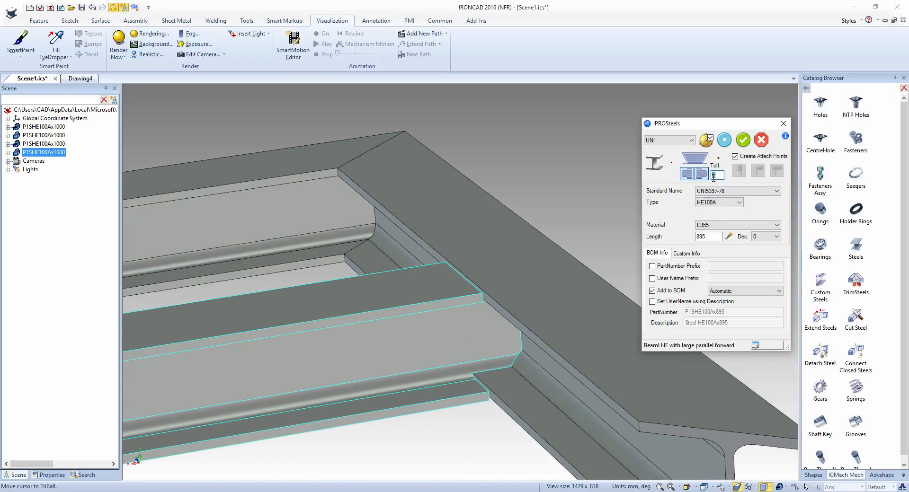
pyautogui.moveTo(716, 177)
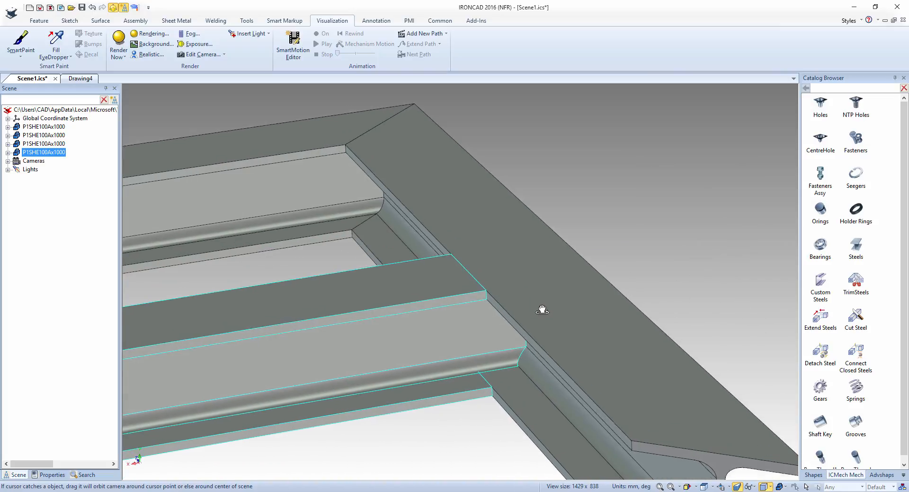
# Copy a 1000 mm side beam across with the TriBall to close the square frame
pyautogui.moveTo(542, 310); pyautogui.dragTo(464, 324)
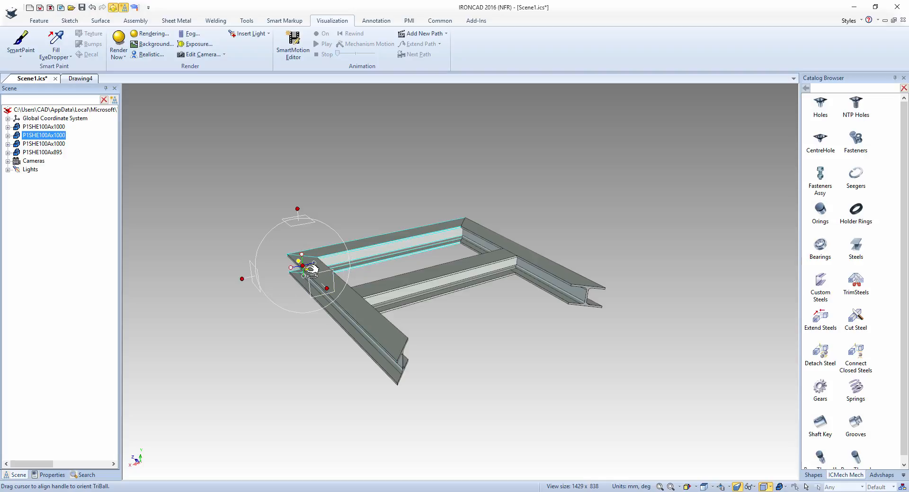
pyautogui.moveTo(310, 269); pyautogui.dragTo(366, 289)
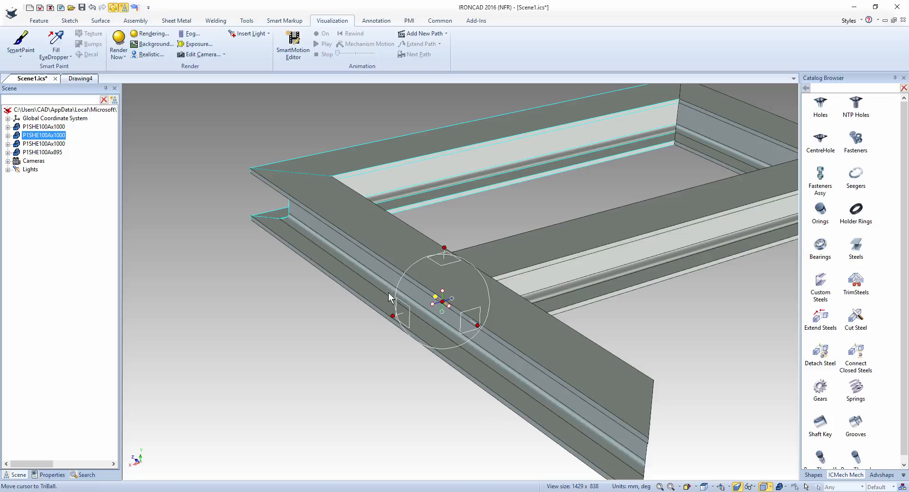
pyautogui.rightClick(442, 301)
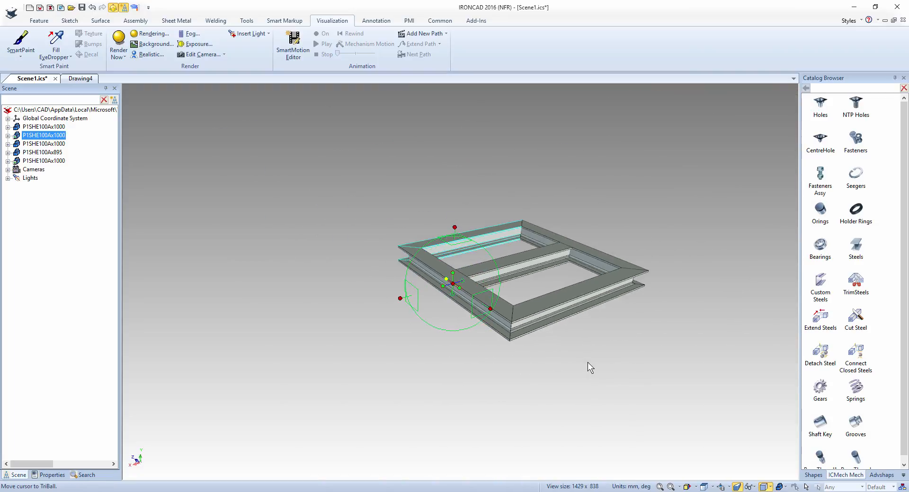
pyautogui.moveTo(590, 367); pyautogui.dragTo(533, 284)
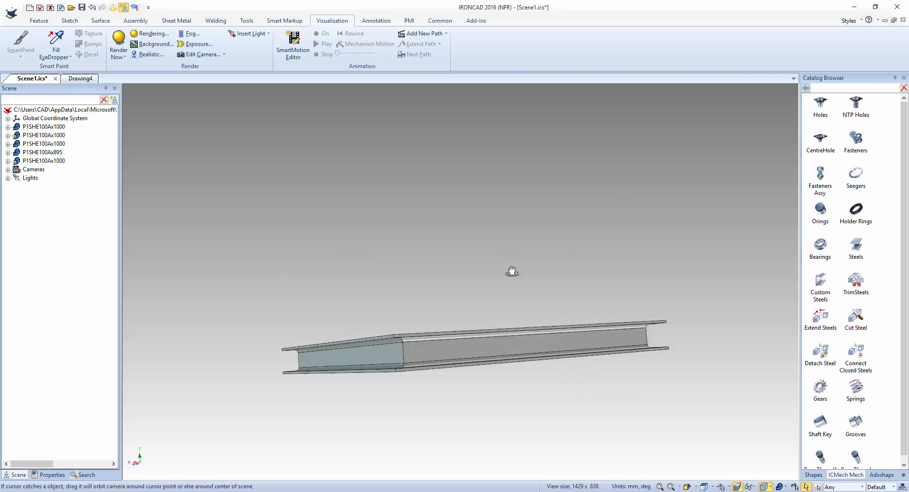
pyautogui.moveTo(512, 272); pyautogui.dragTo(464, 294)
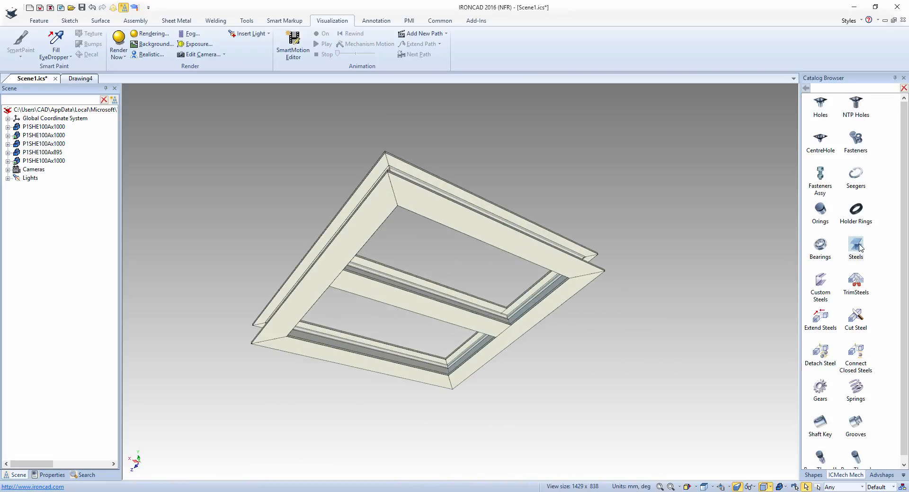
# Drop a steel leg at a frame corner with a 100x100 square section and confirm it
pyautogui.click(503, 239)
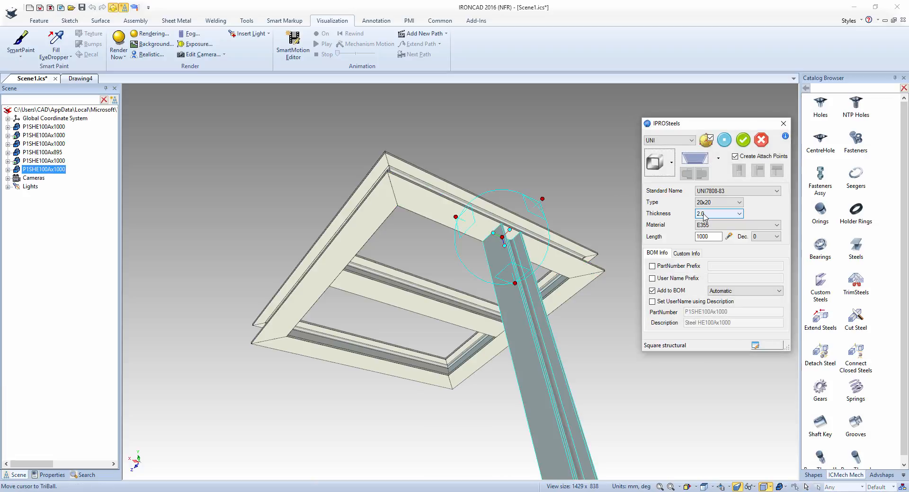
pyautogui.click(741, 201)
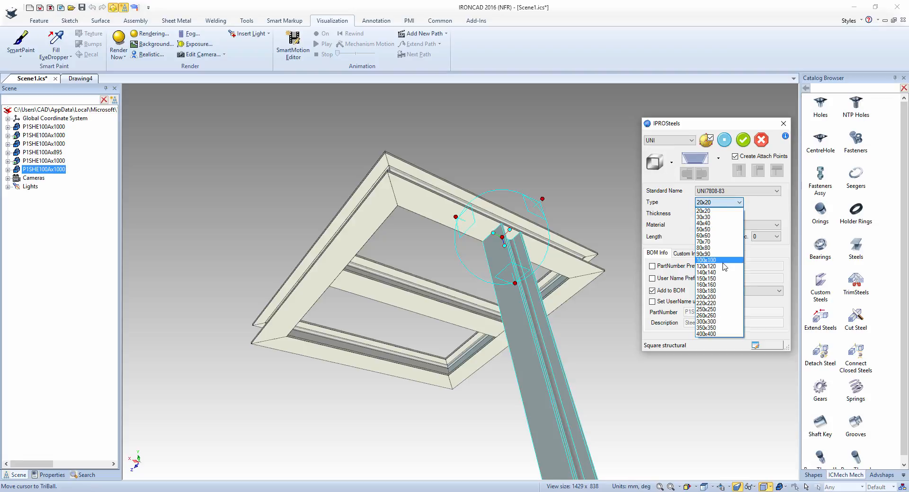
pyautogui.click(707, 259)
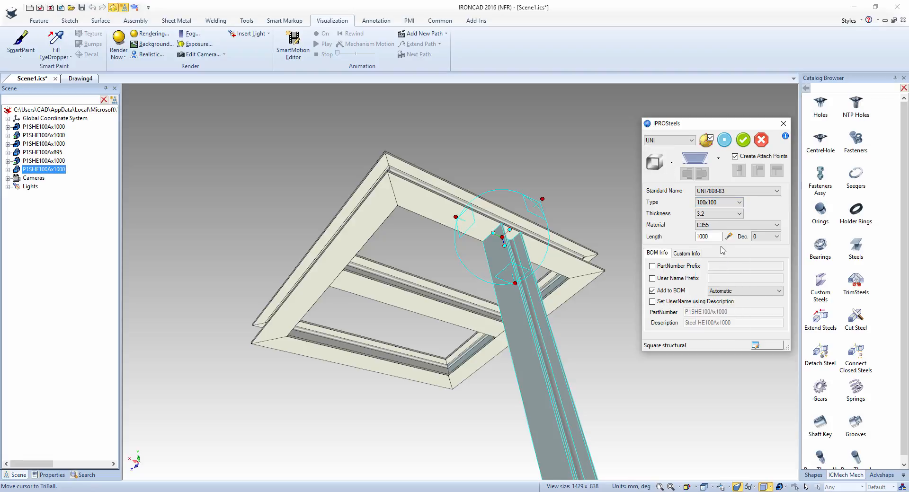
pyautogui.click(744, 140)
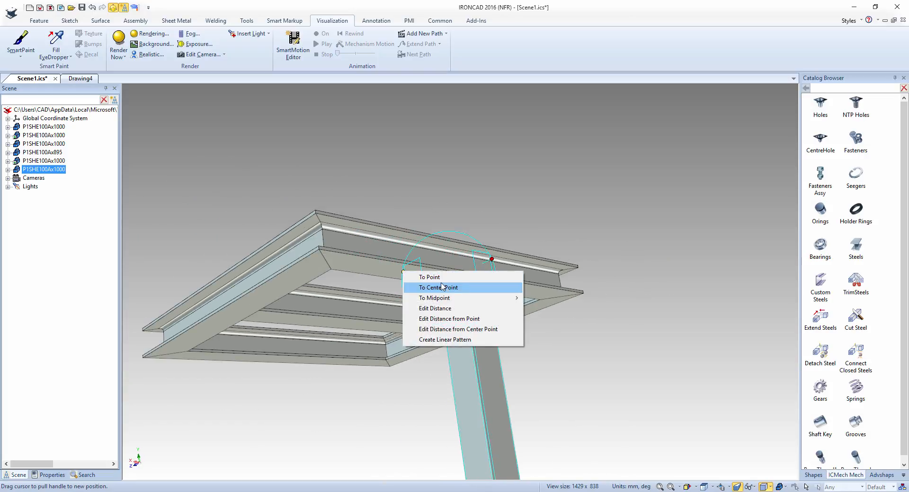
# Snap the leg under the frame corner via To Center Point and copy the legs to the other corners
pyautogui.click(437, 288)
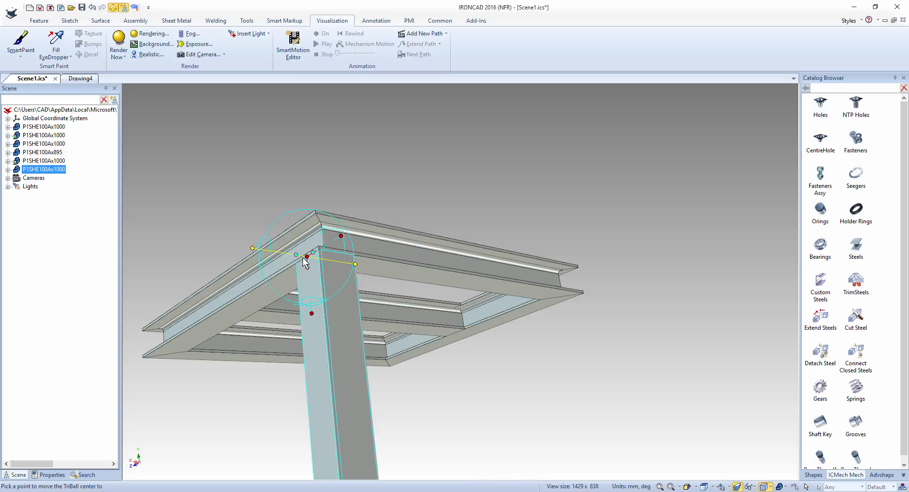
pyautogui.moveTo(305, 262); pyautogui.dragTo(499, 253)
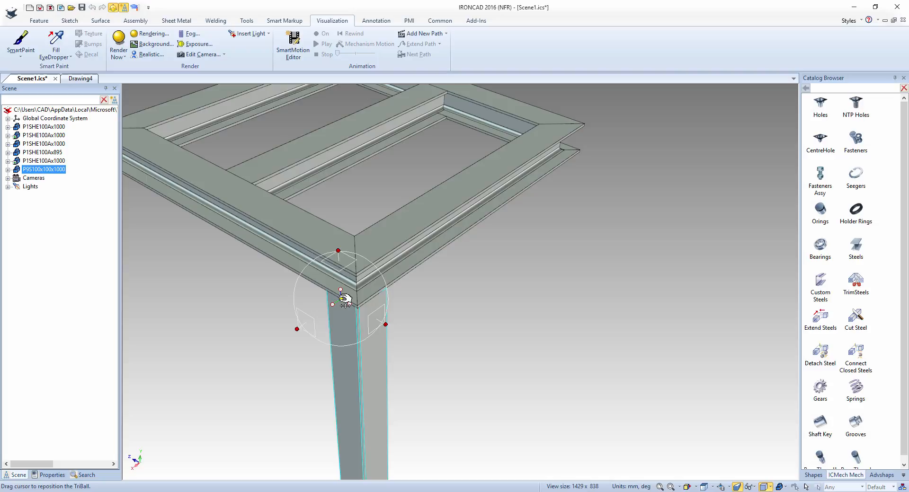
pyautogui.moveTo(341, 301); pyautogui.dragTo(495, 213)
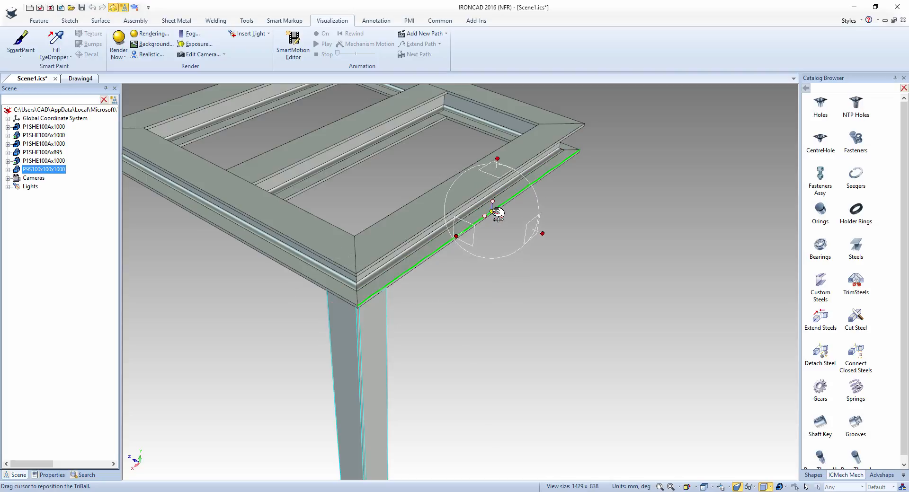
pyautogui.rightClick(494, 213)
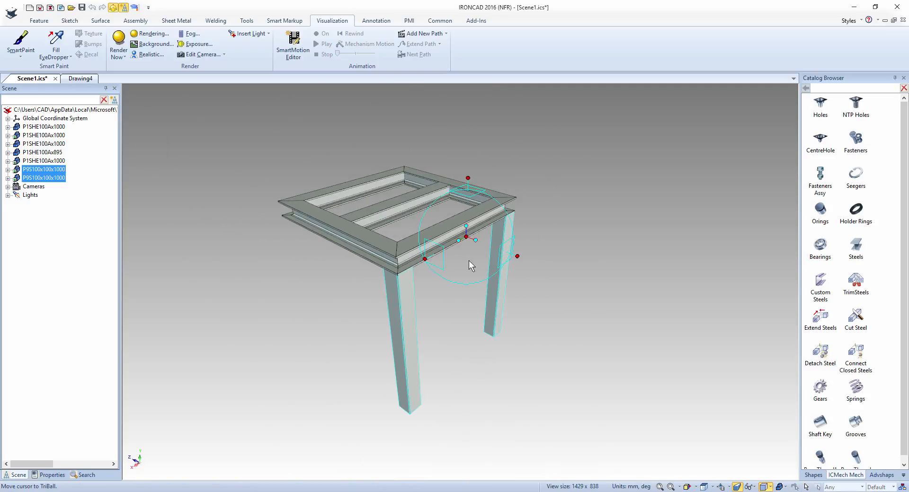
pyautogui.moveTo(469, 235); pyautogui.dragTo(339, 243)
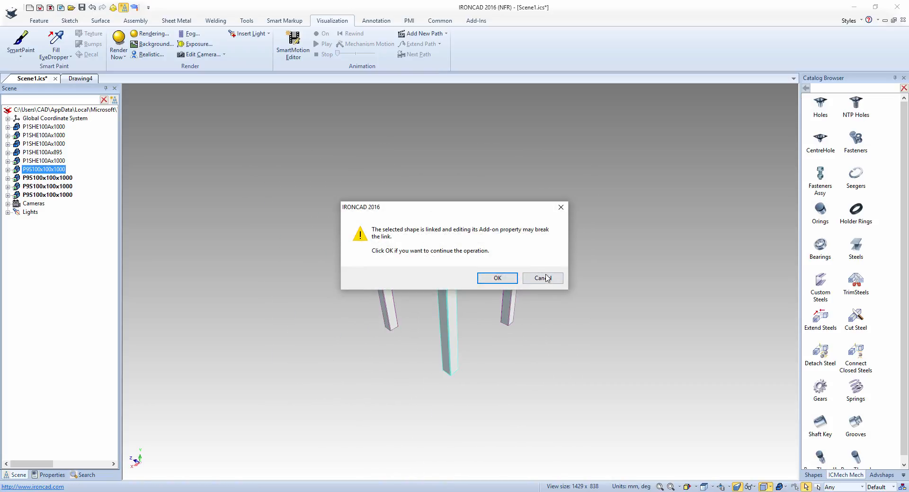
# Accept the link warning and set the four legs' length to 800 mm
pyautogui.click(496, 278)
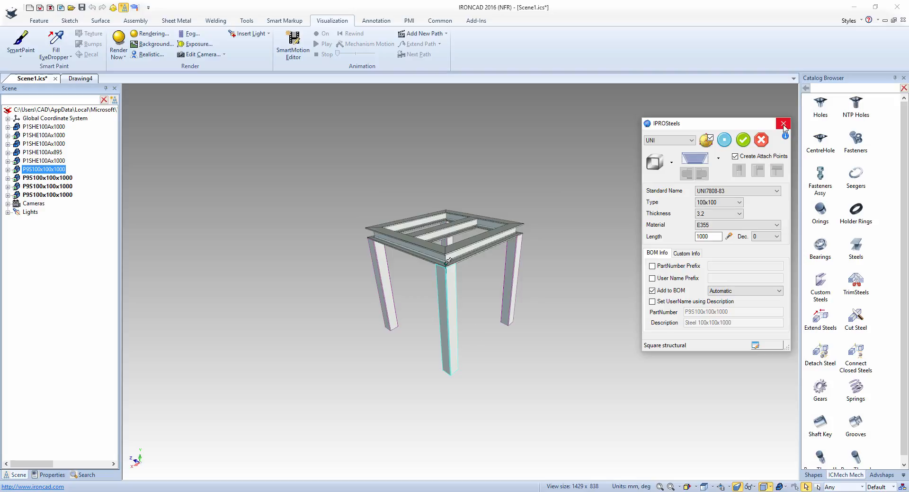
pyautogui.click(783, 123)
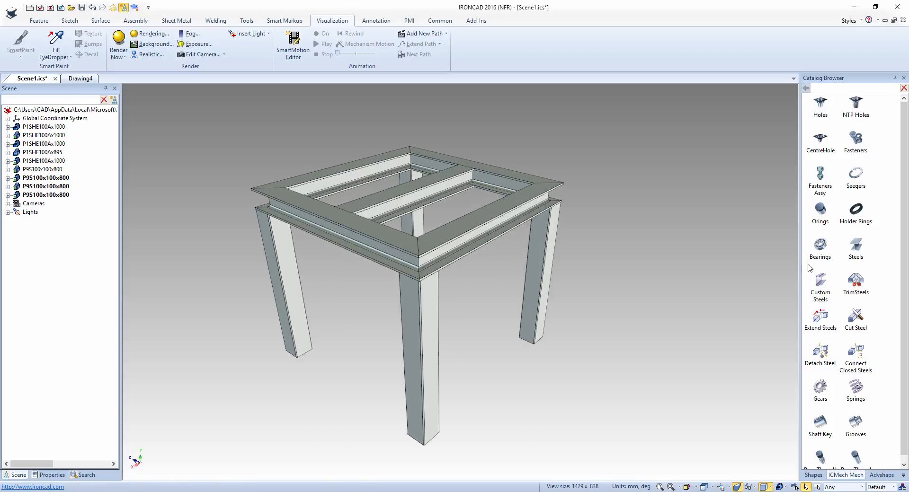
pyautogui.click(533, 279)
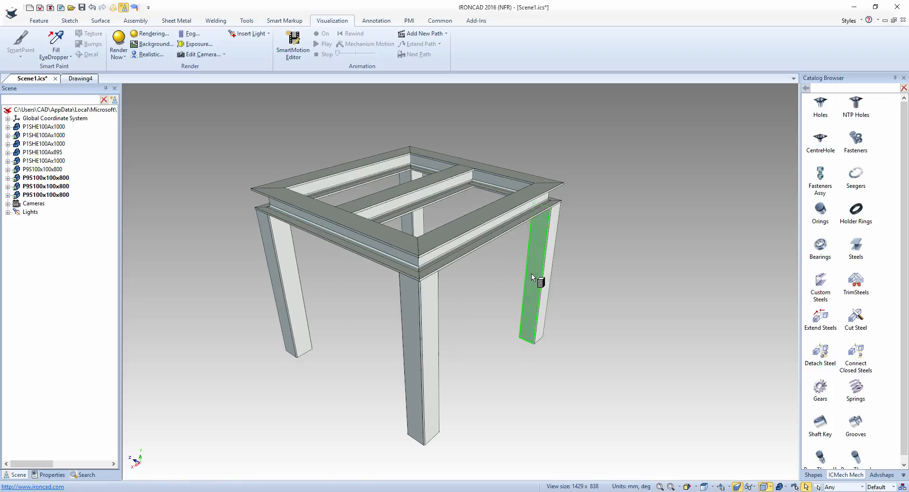
# Add two 800 mm 100x100 square crossbeams onto the leg faces, confirming each
pyautogui.doubleClick(533, 272)
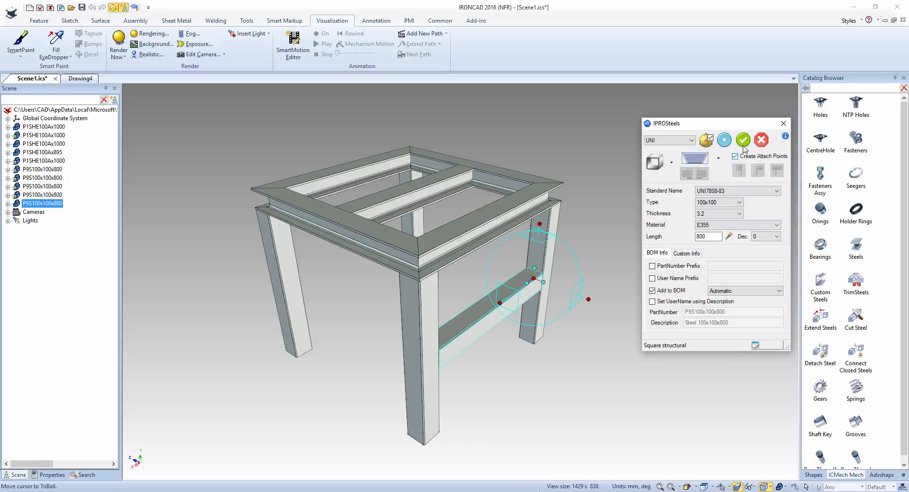
pyautogui.click(742, 140)
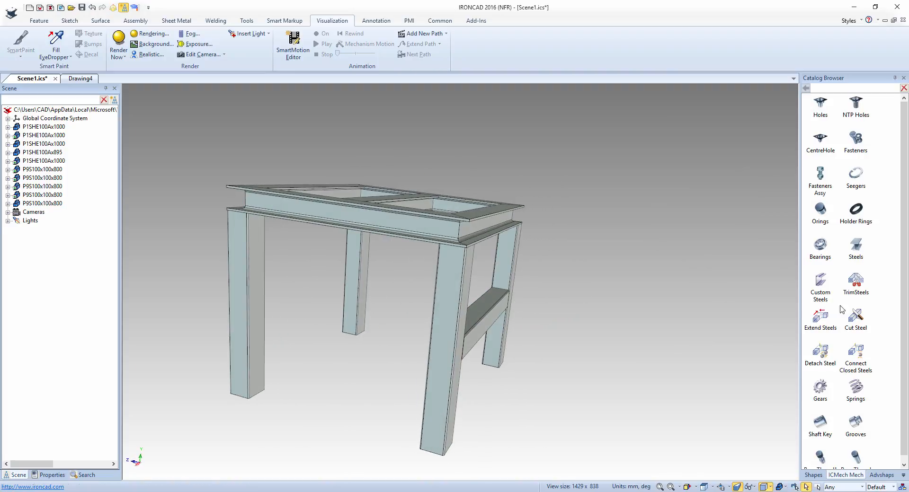
pyautogui.click(352, 273)
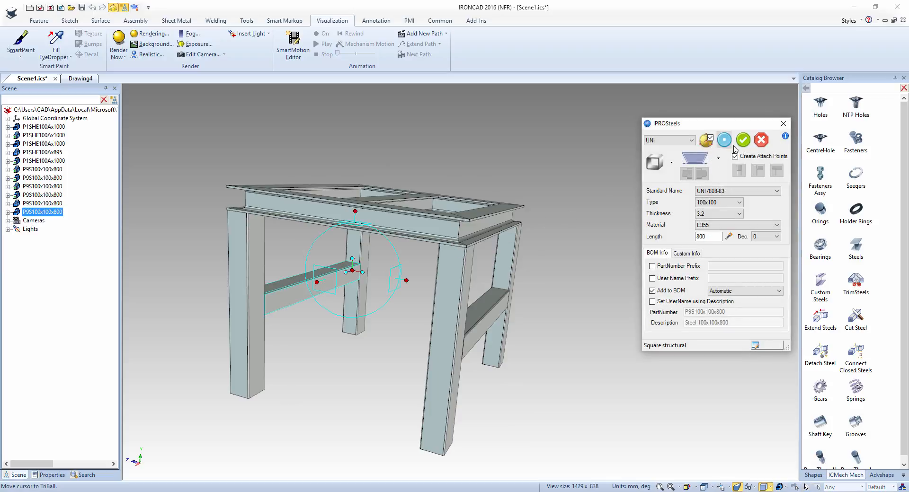
pyautogui.click(742, 140)
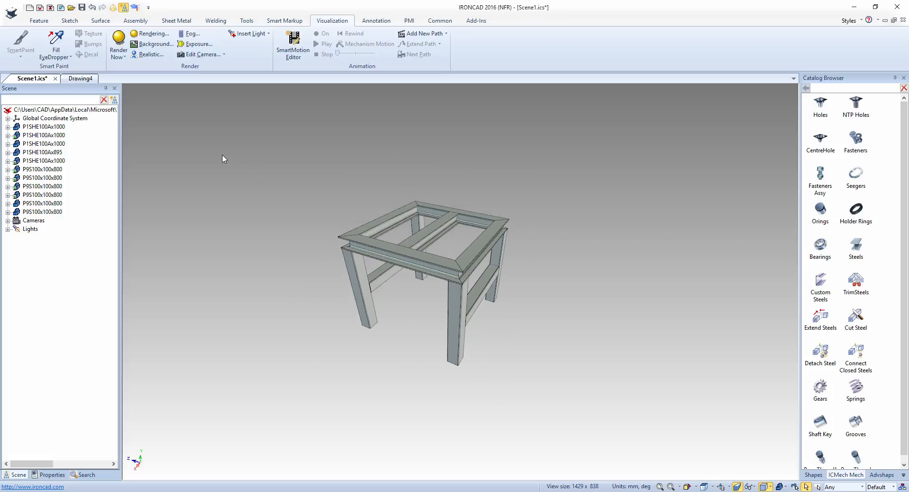
pyautogui.moveTo(79, 79)
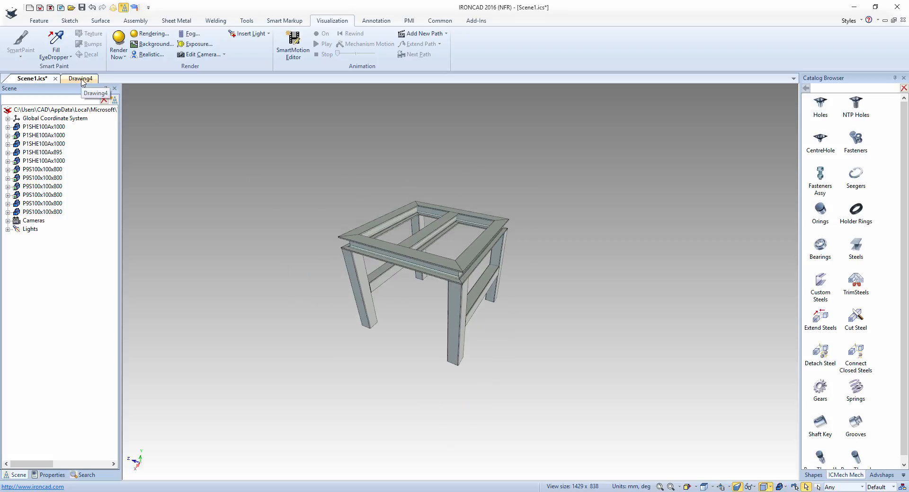
# Create a T.F.R isometric standard view on Drawing4 and dimension the 800 mm leg height
pyautogui.click(79, 79)
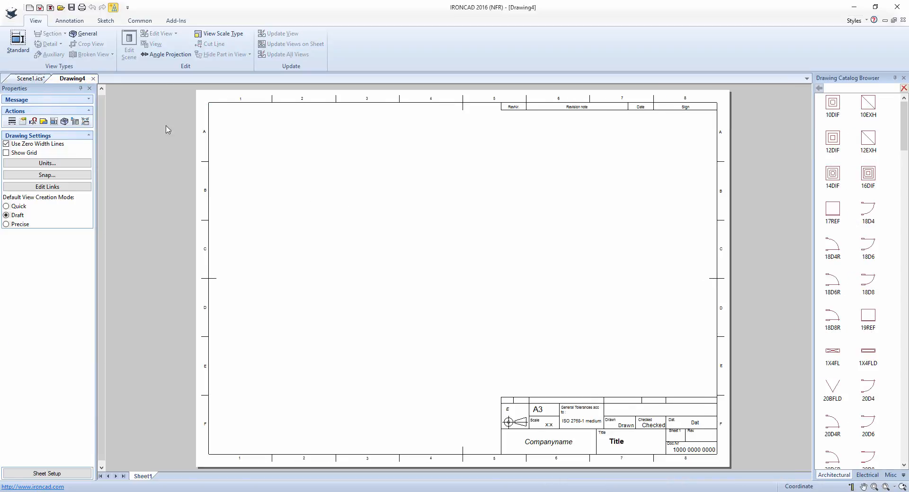
pyautogui.click(17, 42)
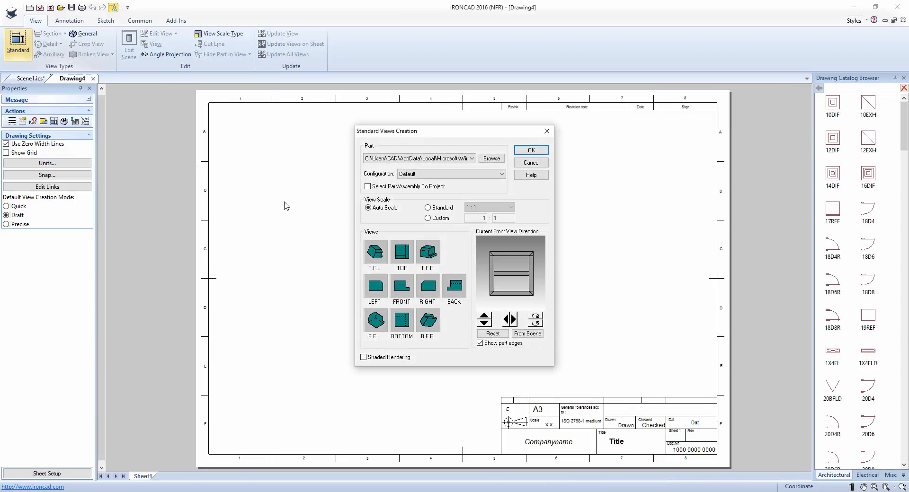
pyautogui.click(483, 319)
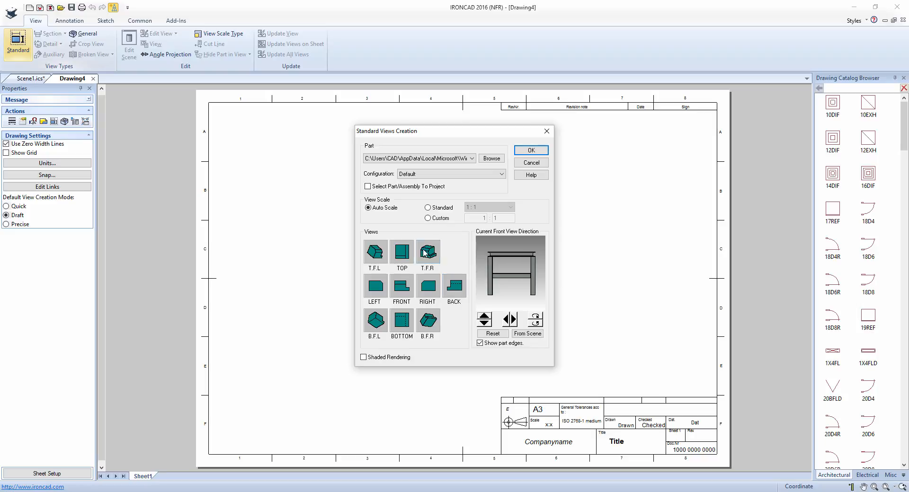
pyautogui.click(529, 151)
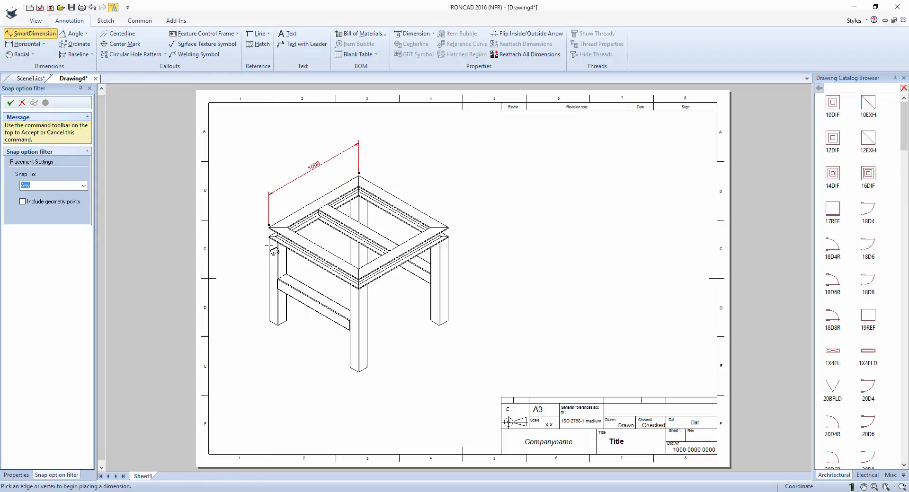
pyautogui.click(269, 242)
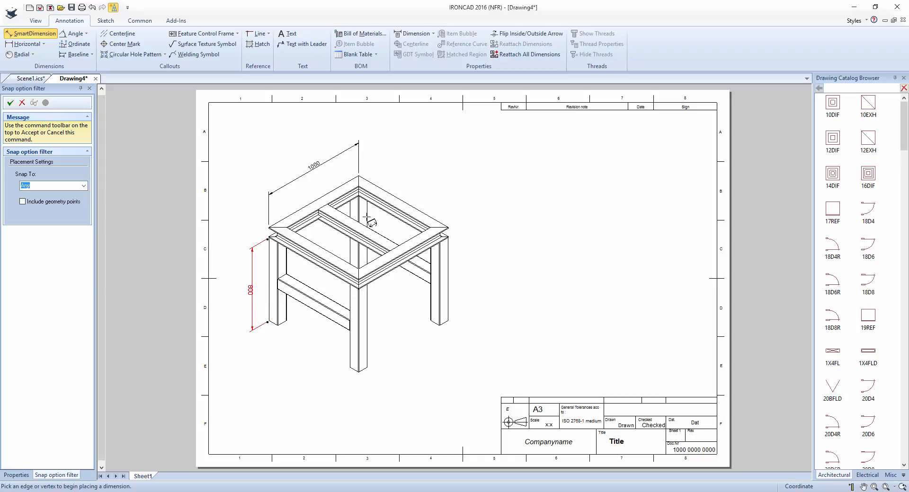
pyautogui.moveTo(26, 45)
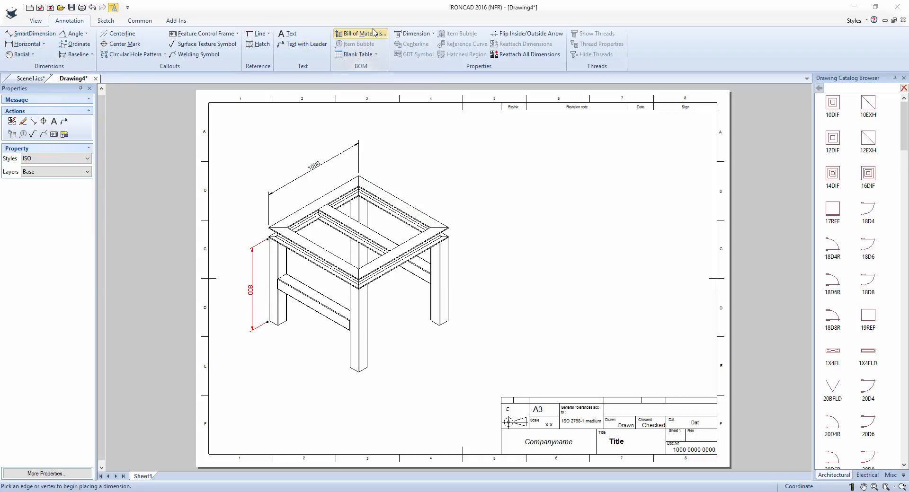
# Place a Cut List bill of materials listing the three beam types on the sheet
pyautogui.click(360, 33)
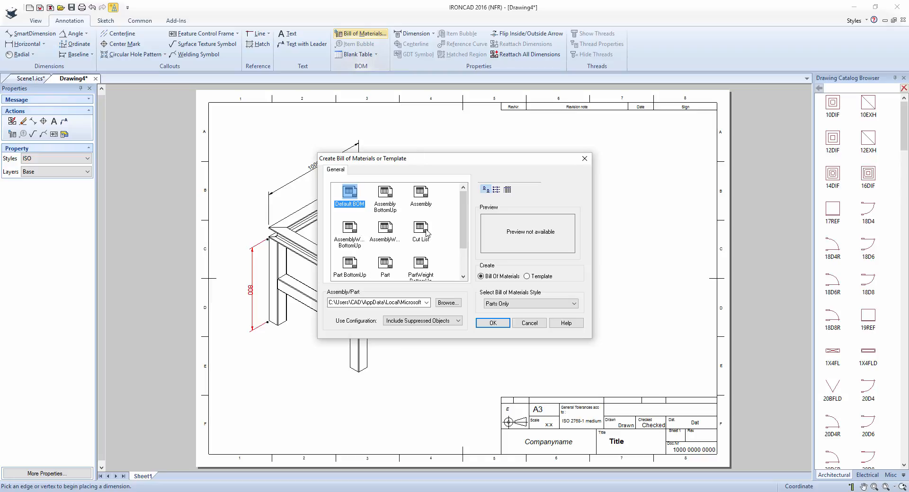
pyautogui.click(492, 323)
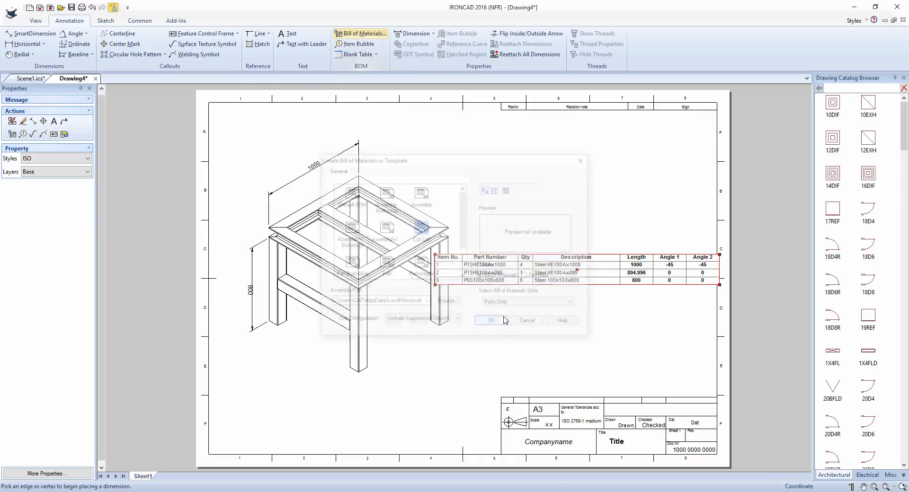
pyautogui.click(489, 320)
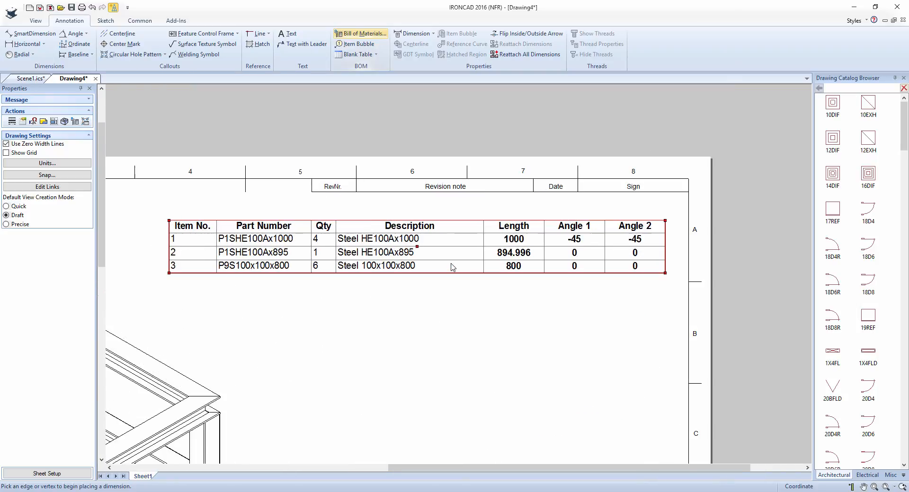
pyautogui.click(374, 345)
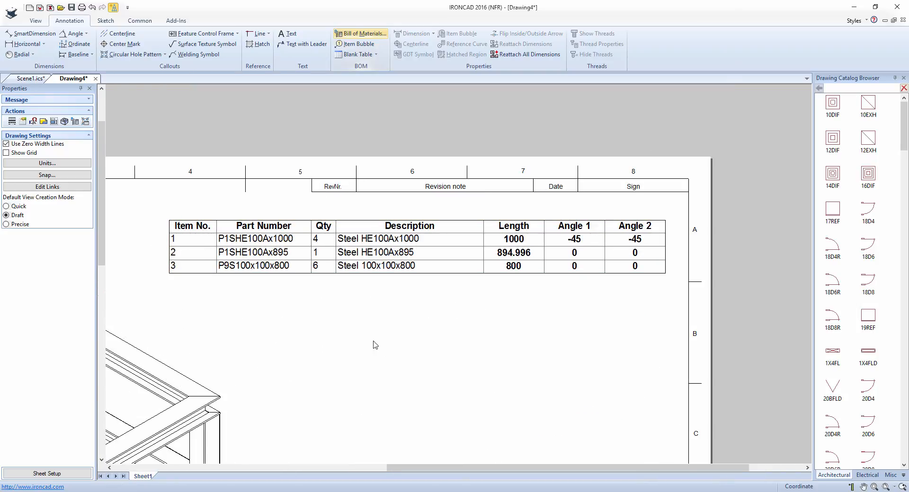
pyautogui.moveTo(331, 330)
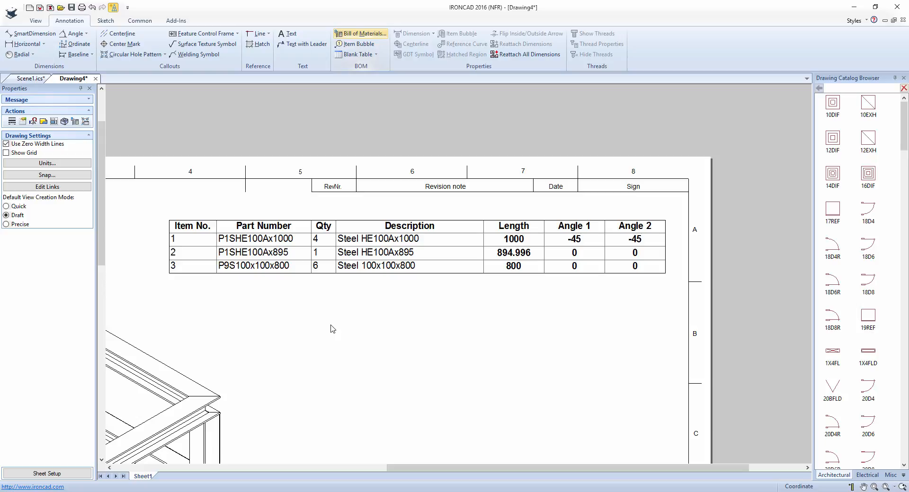